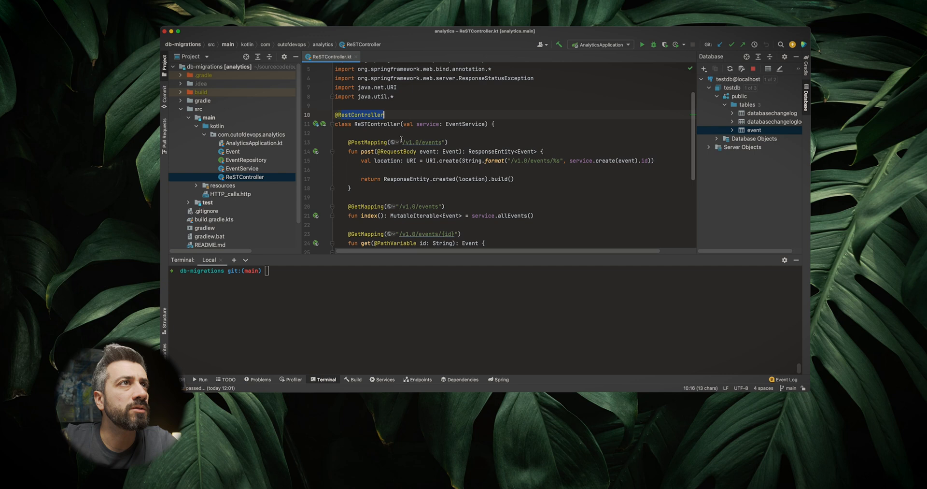
# Scroll ReSTController.kt and select the POST endpoint's events path to review it
pyautogui.scroll(-3)
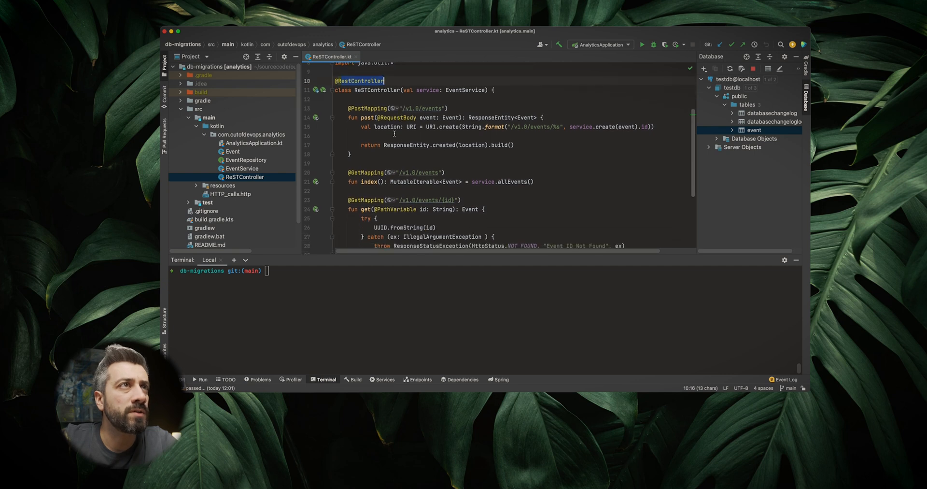
pyautogui.doubleClick(421, 108)
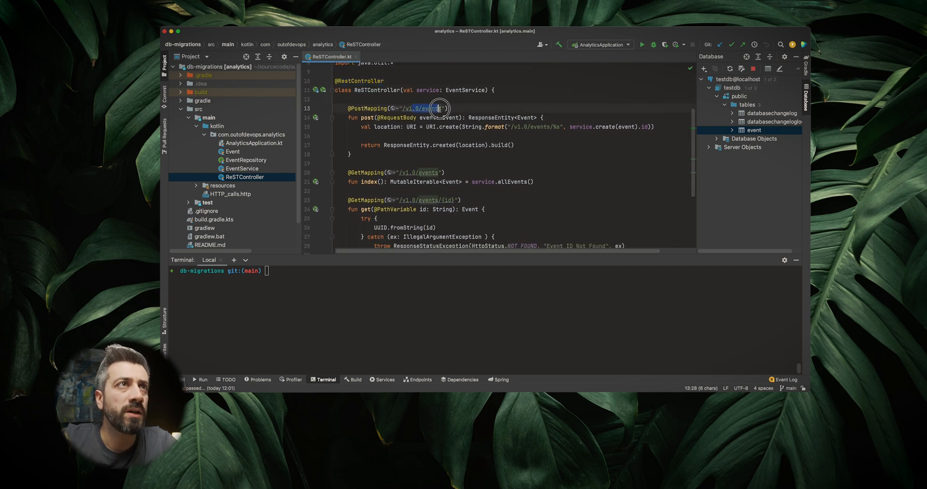
pyautogui.moveTo(440, 109); pyautogui.dragTo(538, 132)
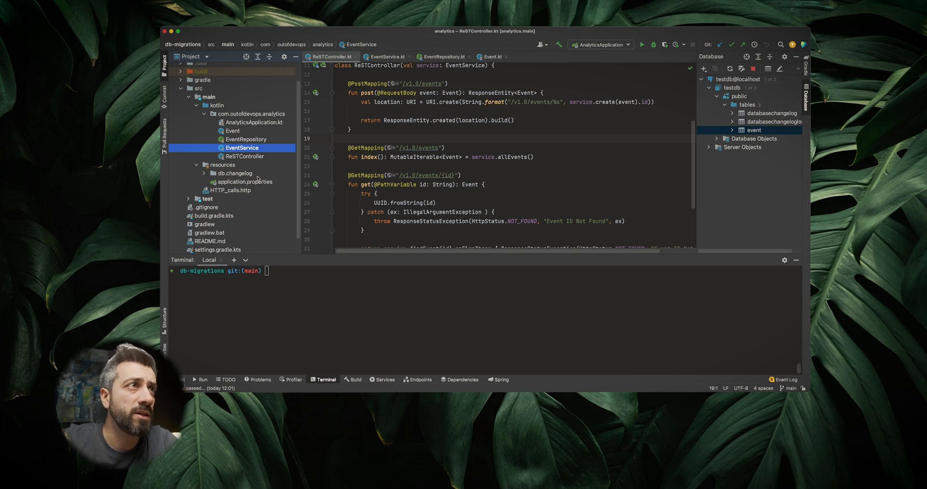
# Expand resources > db.changelog and open db.changelog-master.yaml
pyautogui.click(203, 173)
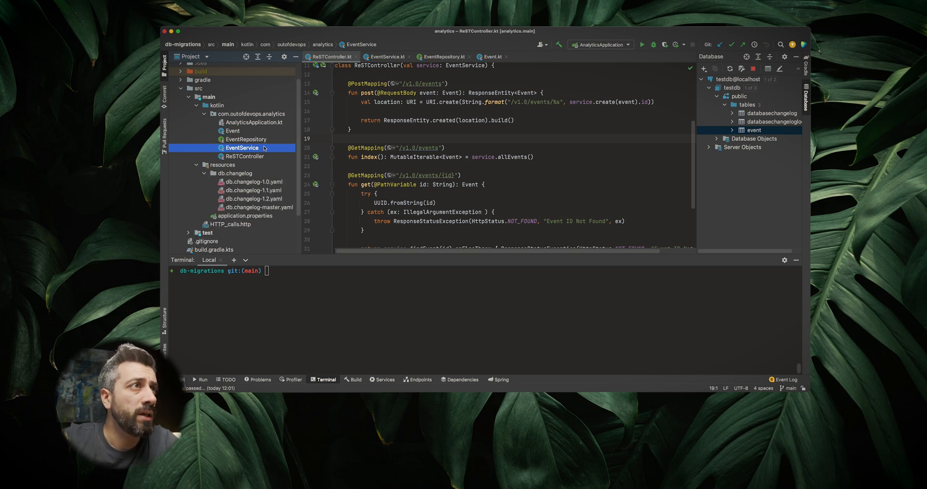
pyautogui.moveTo(296, 204)
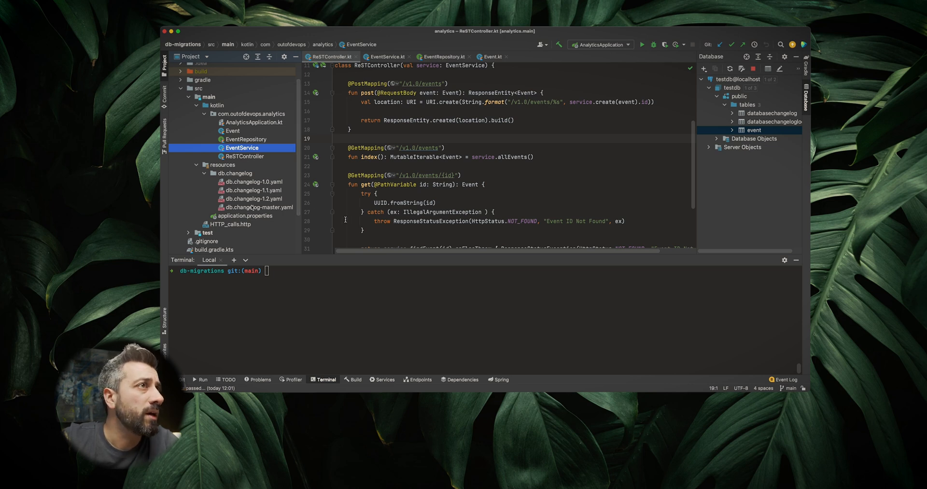
pyautogui.doubleClick(259, 207)
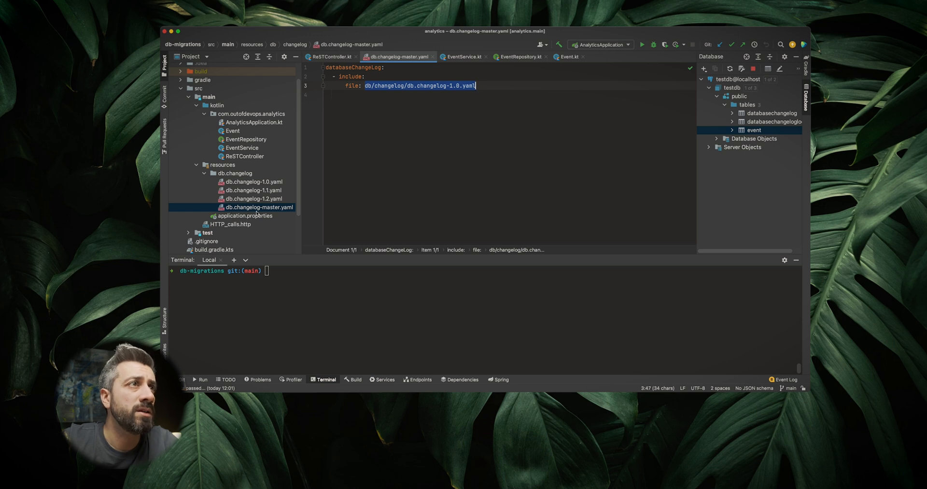
pyautogui.moveTo(427, 163)
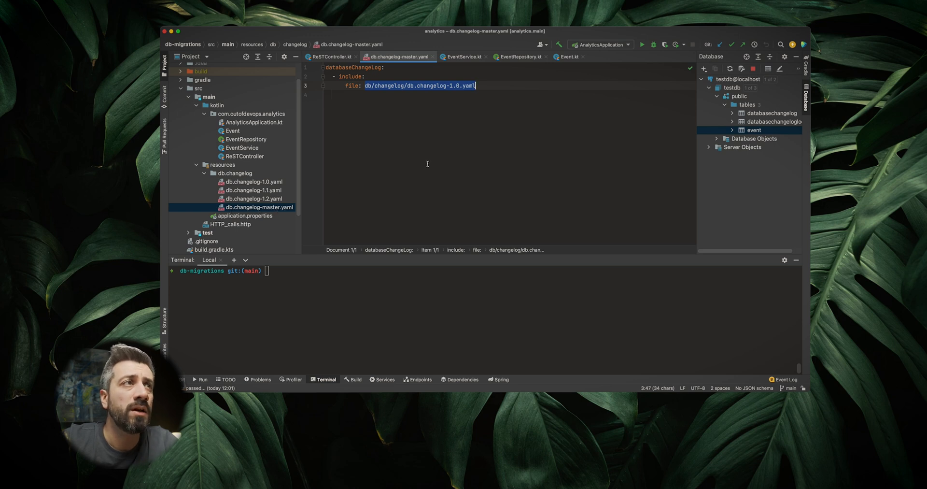
pyautogui.moveTo(283, 216)
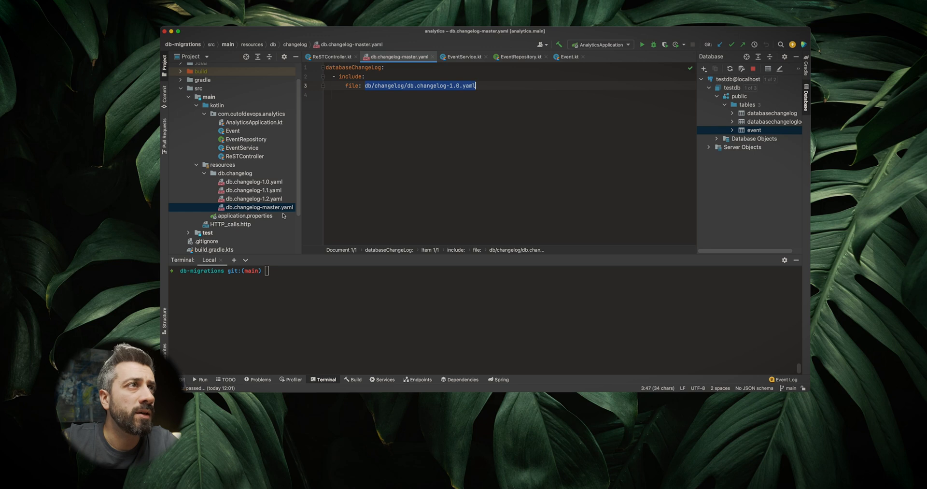
pyautogui.moveTo(270, 239)
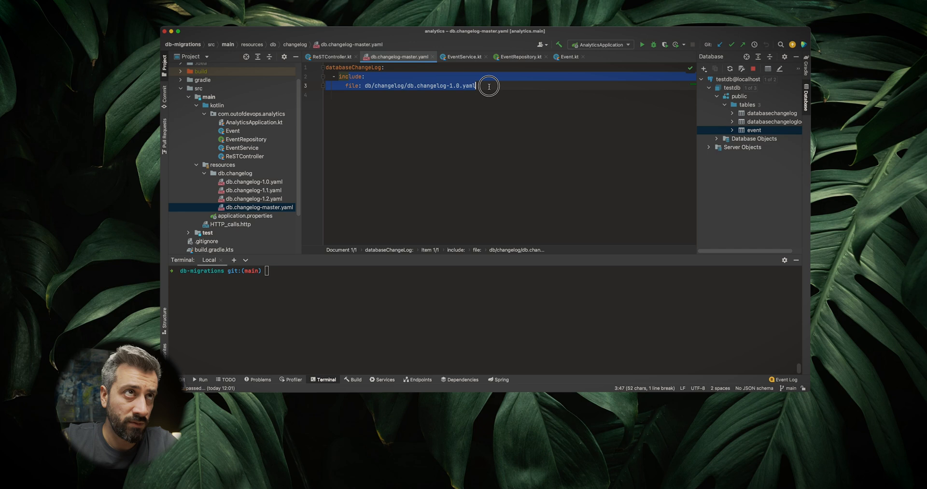
# Open db.changelog-1.0.yaml and inspect the event table's id and name columns
pyautogui.doubleClick(253, 182)
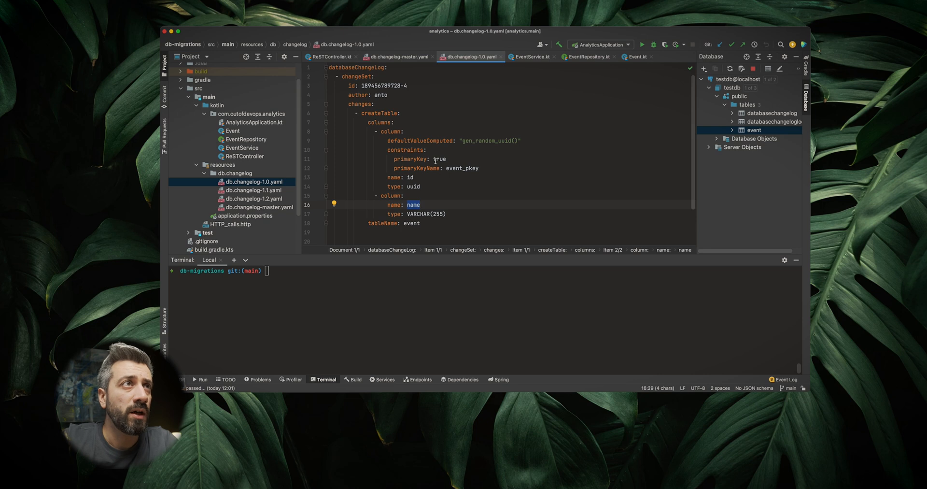
pyautogui.moveTo(343, 66); pyautogui.dragTo(408, 115)
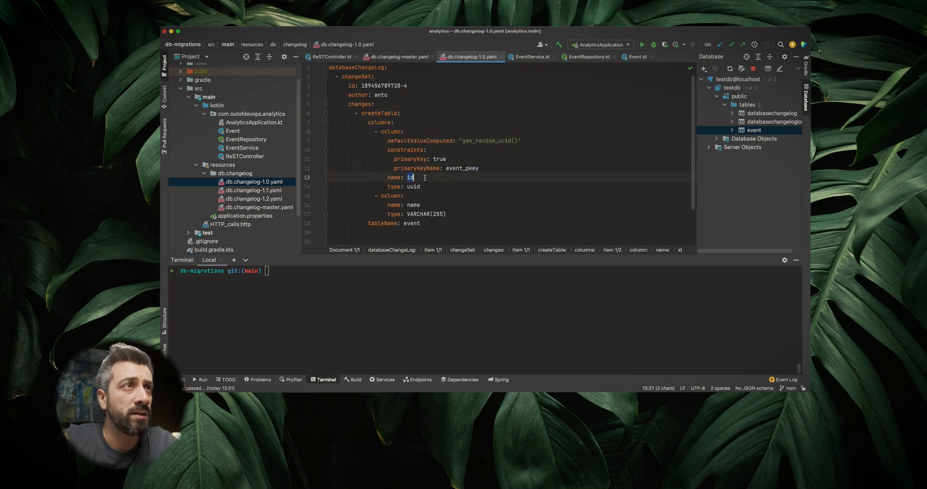
pyautogui.doubleClick(414, 205)
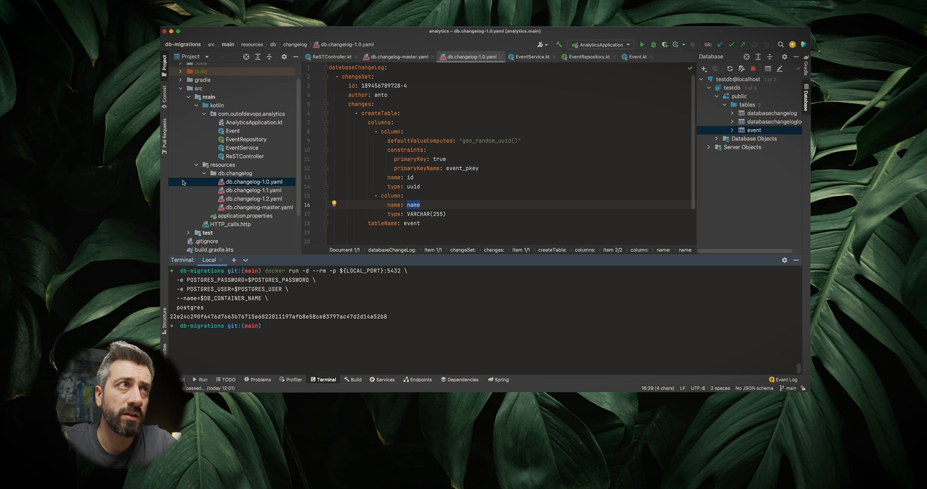
pyautogui.moveTo(437, 230)
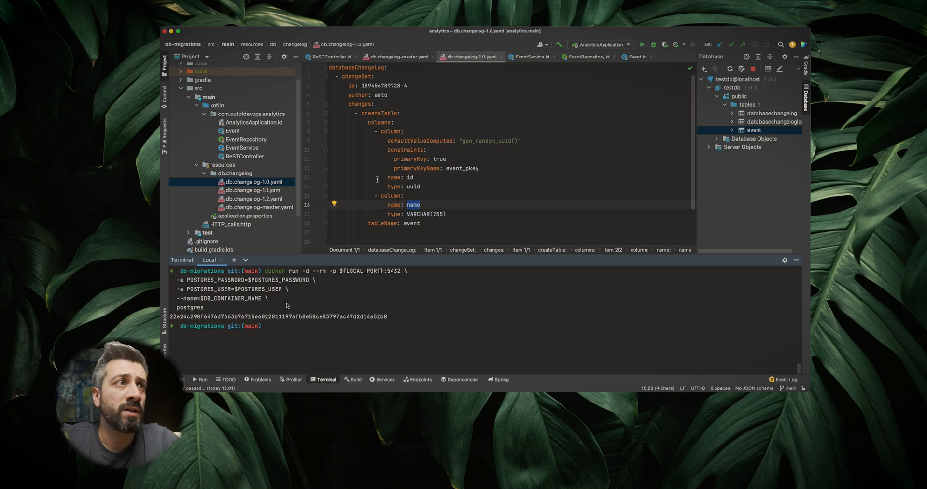
# Type the docker command in the terminal to start the testdb Postgres container
pyautogui.write('docker ps')
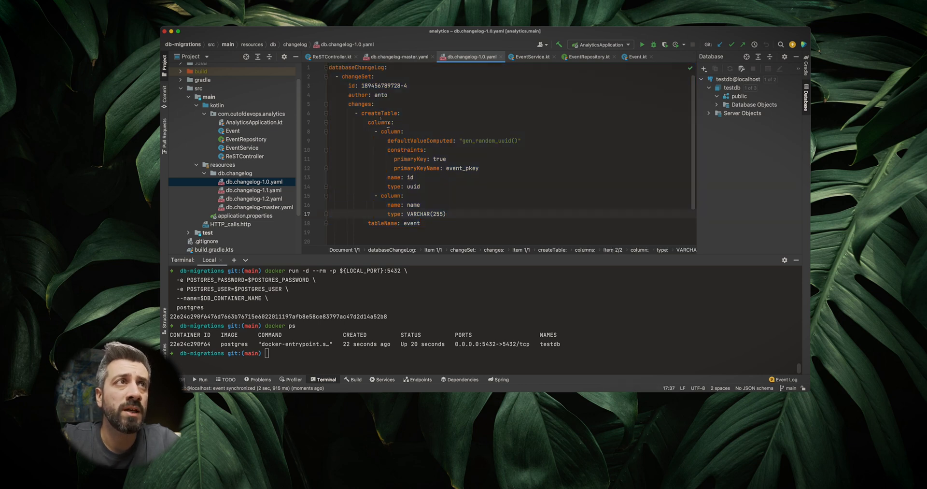
# Run the AnalyticsApplication configuration so Liquibase creates the event table
pyautogui.click(379, 113)
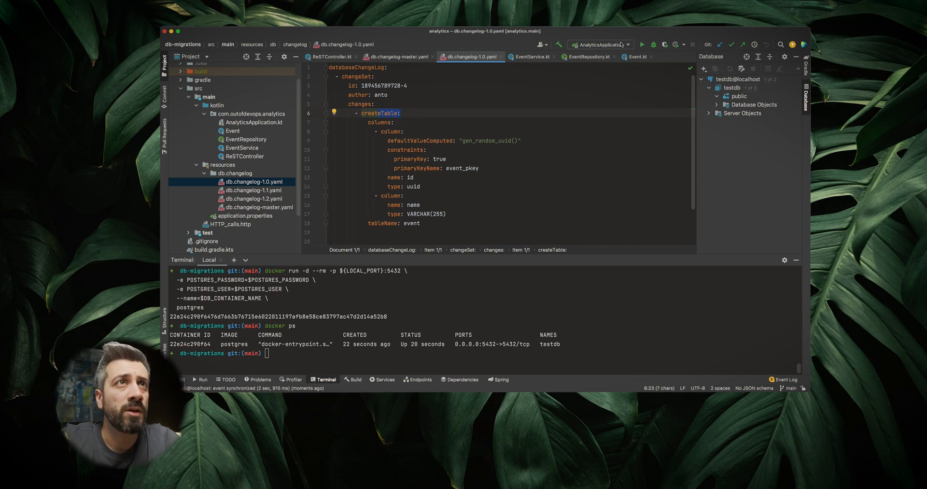
pyautogui.click(642, 44)
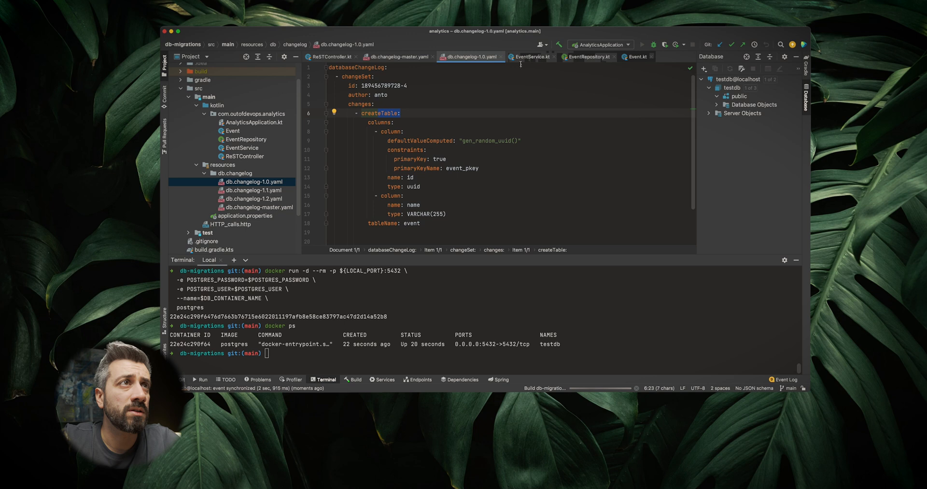
pyautogui.click(643, 45)
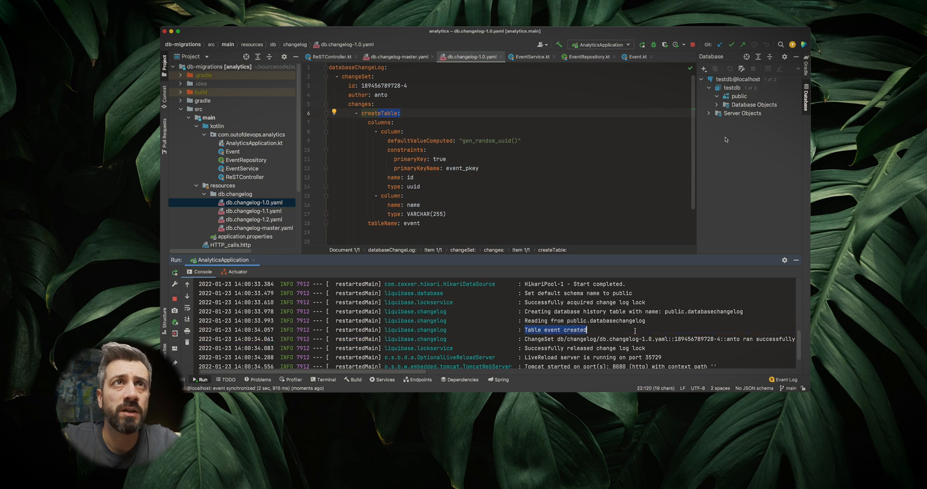
# Open the event table under testdb > public > tables, then open HTTP_calls.http
pyautogui.click(740, 96)
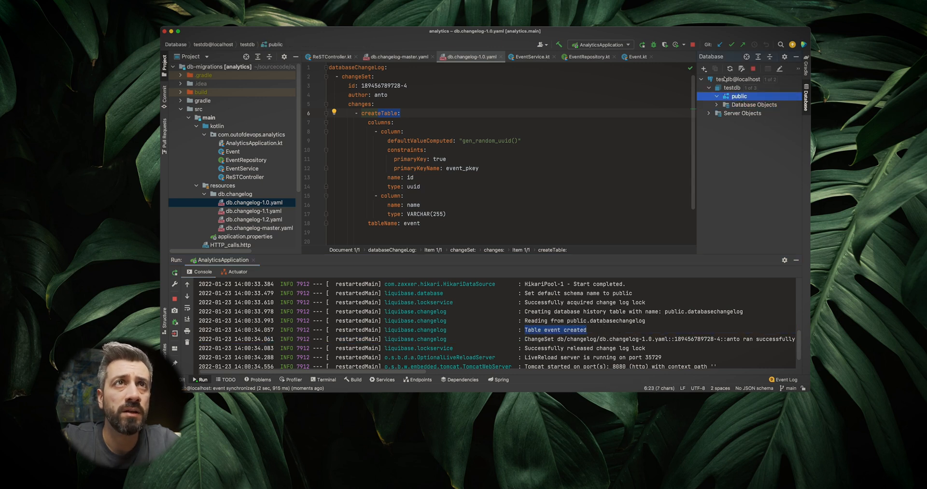
pyautogui.click(716, 96)
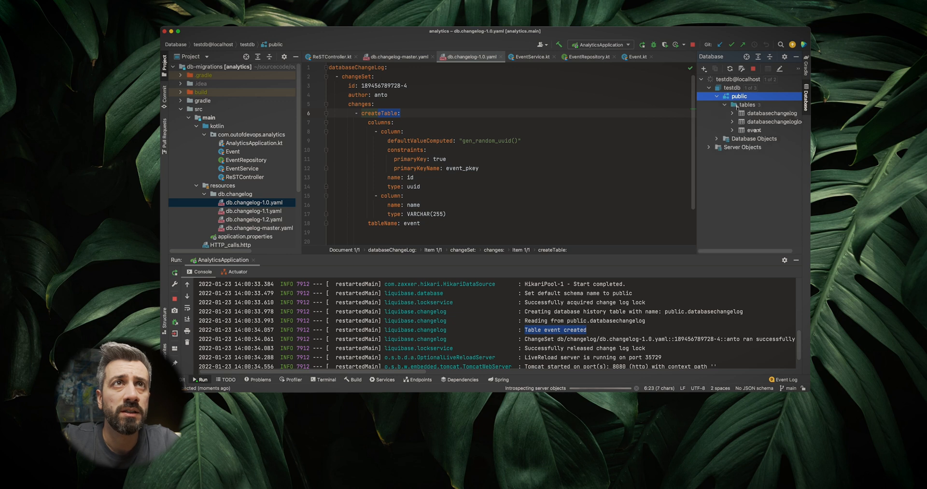
pyautogui.click(755, 129)
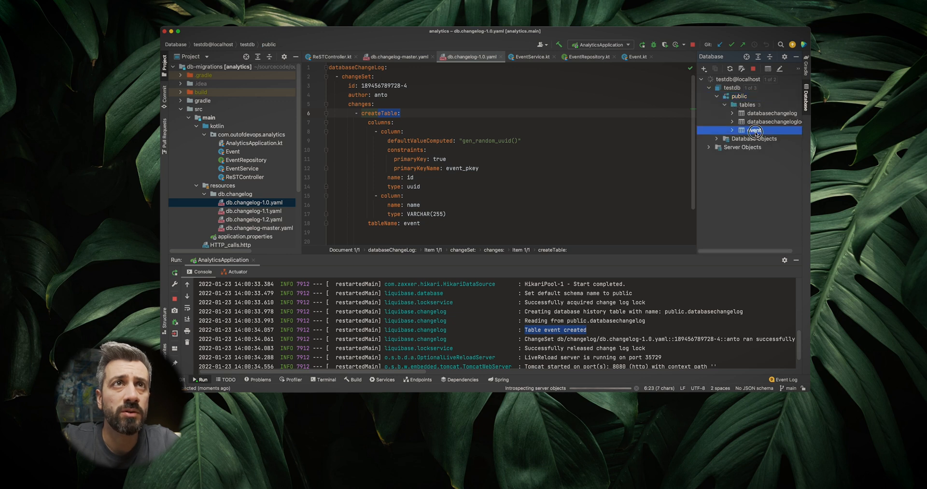
pyautogui.doubleClick(754, 129)
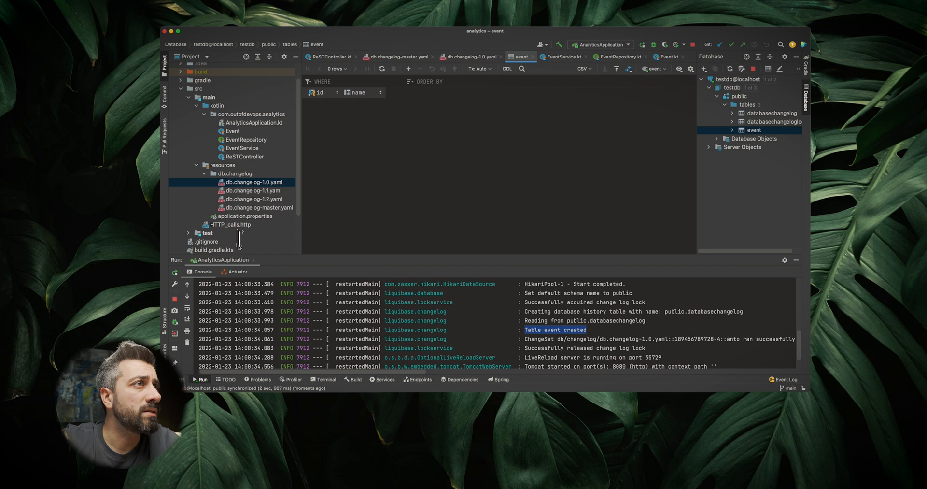
pyautogui.doubleClick(229, 224)
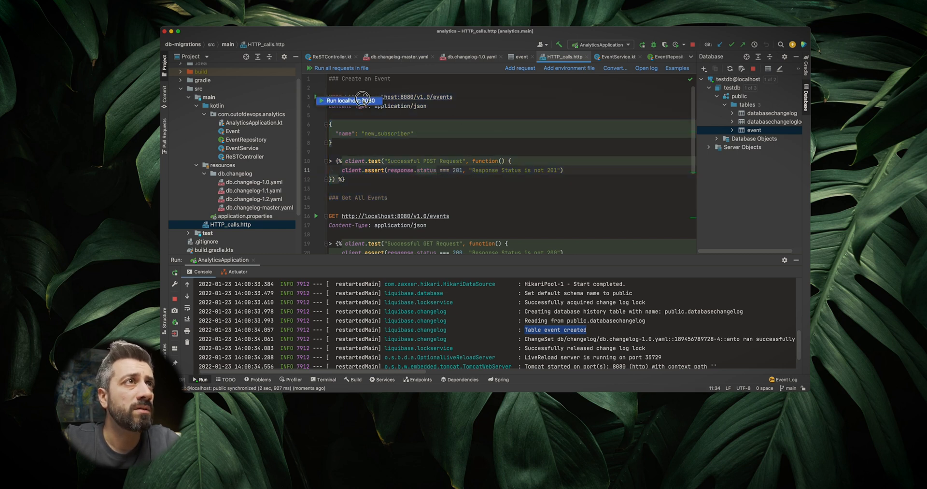
# Run all requests in HTTP_calls.http and inspect the first request's 201 response and tests
pyautogui.click(320, 100)
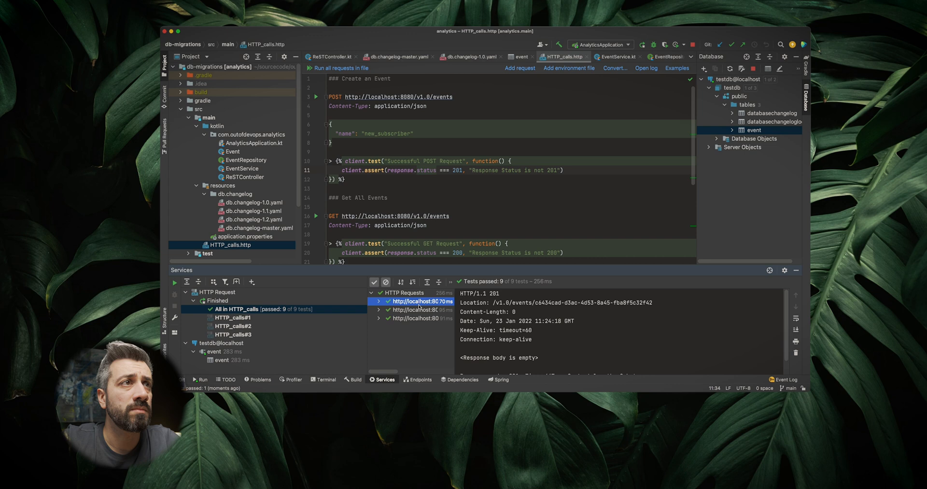
pyautogui.click(379, 301)
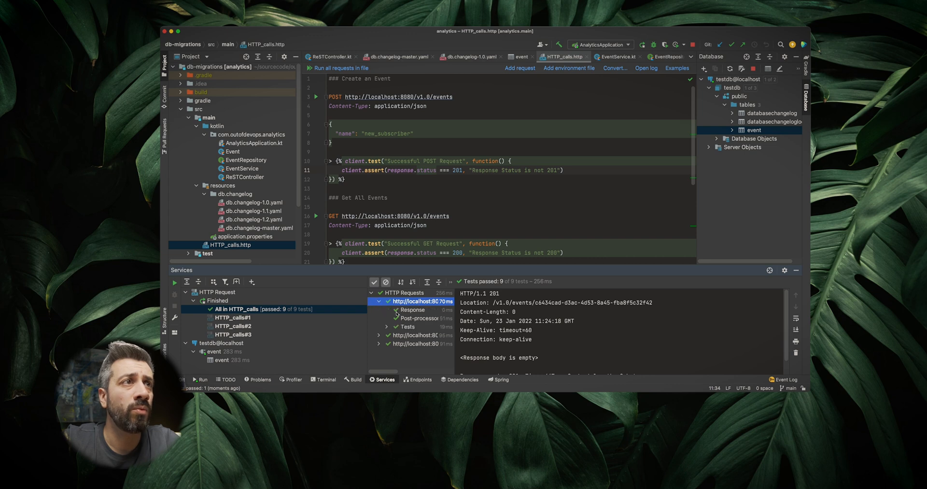
pyautogui.click(407, 326)
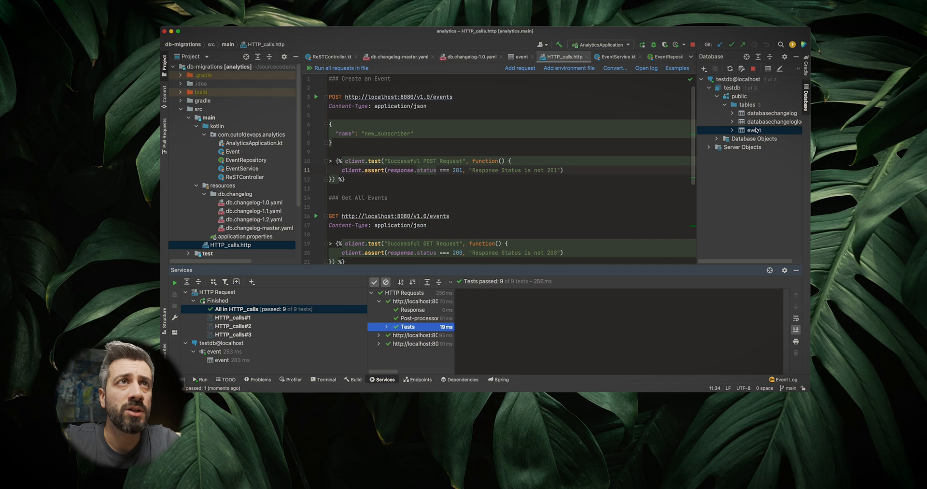
# Rerun all HTTP requests with no environment, then select changelog 1.1 in the project tree
pyautogui.doubleClick(754, 129)
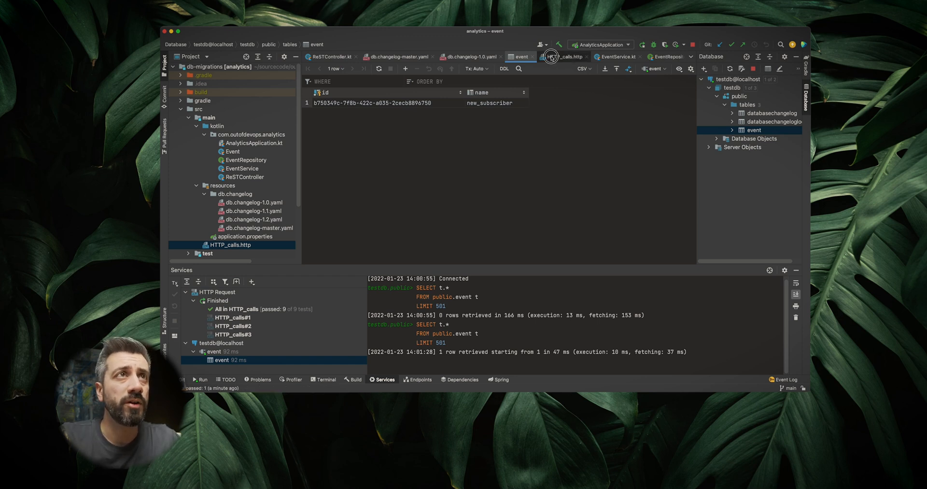
pyautogui.click(563, 56)
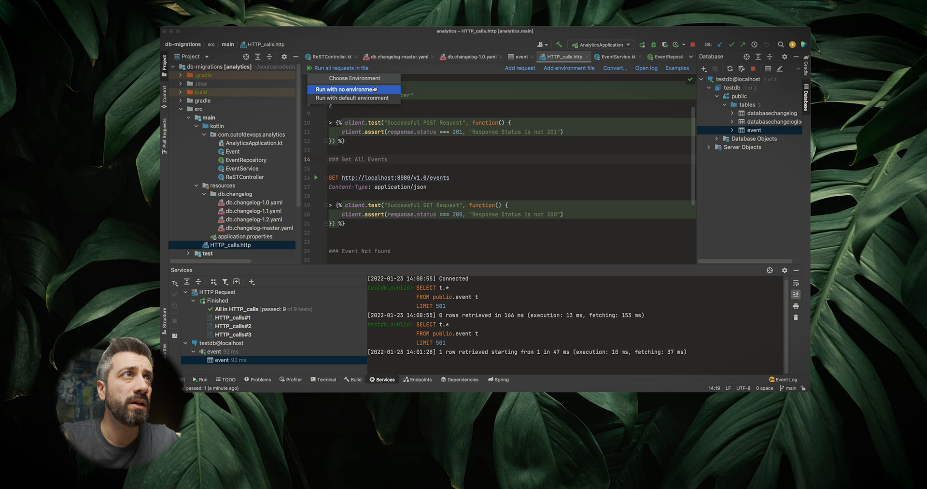
pyautogui.click(353, 89)
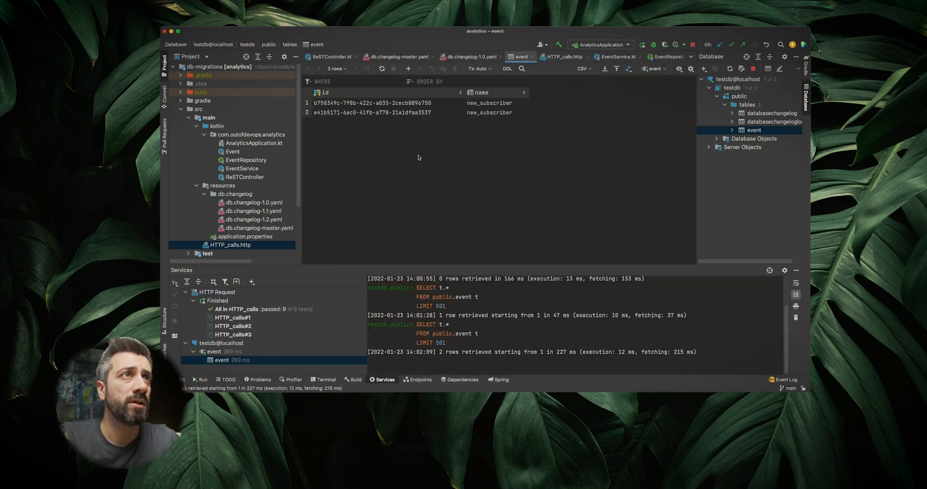
pyautogui.moveTo(390, 229)
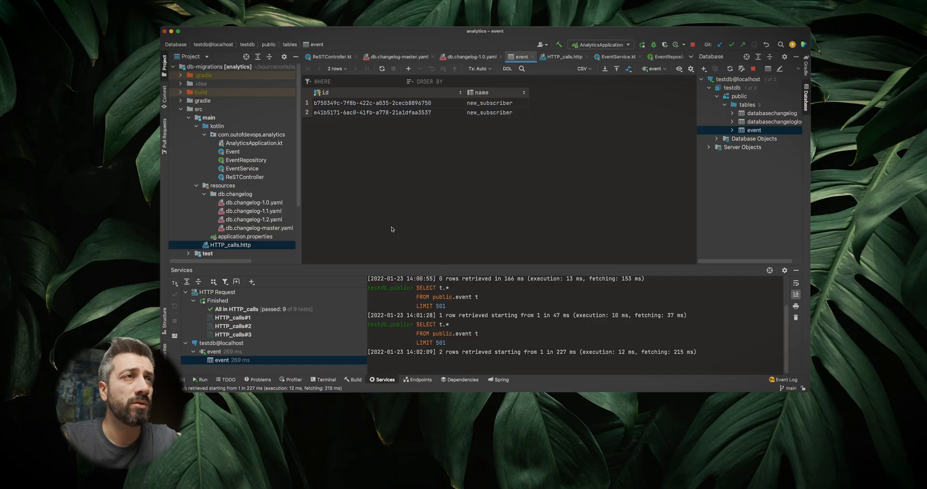
pyautogui.click(255, 210)
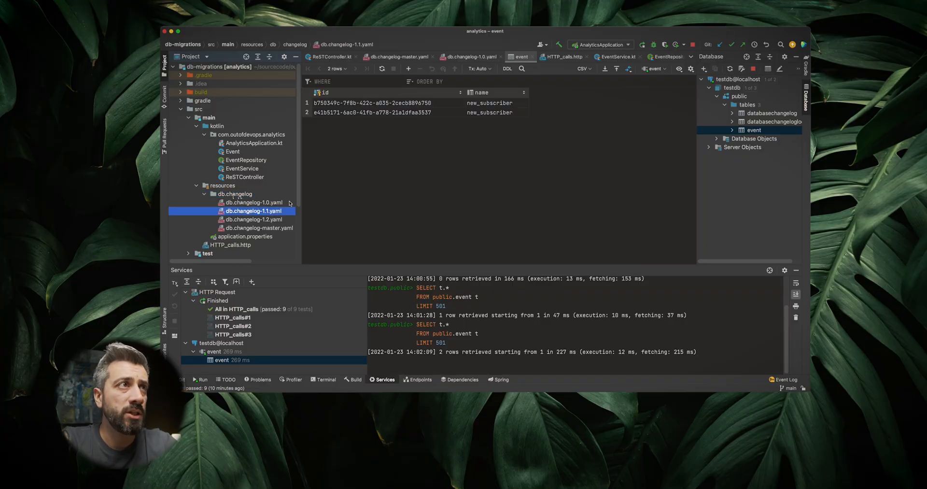
# Open changelog 1.1 with its created timestamp column, then changelog 1.2 and the master changelog
pyautogui.doubleClick(253, 210)
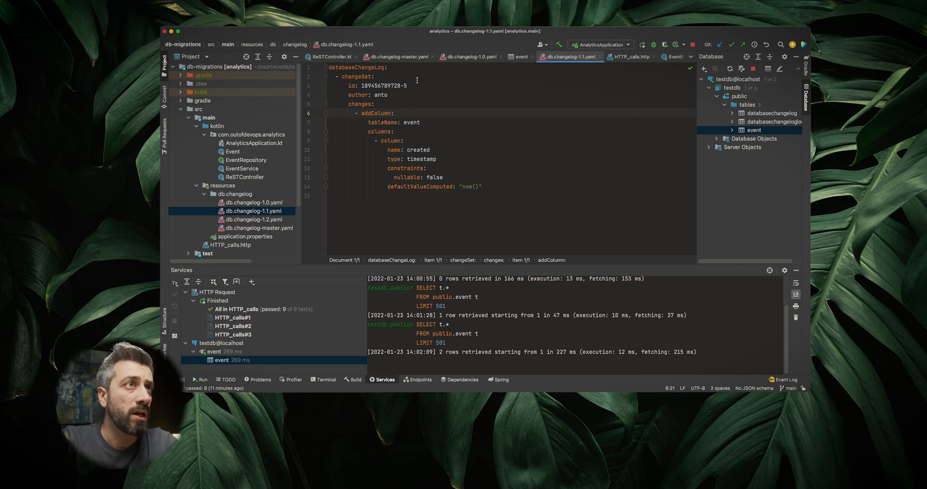
pyautogui.doubleClick(418, 150)
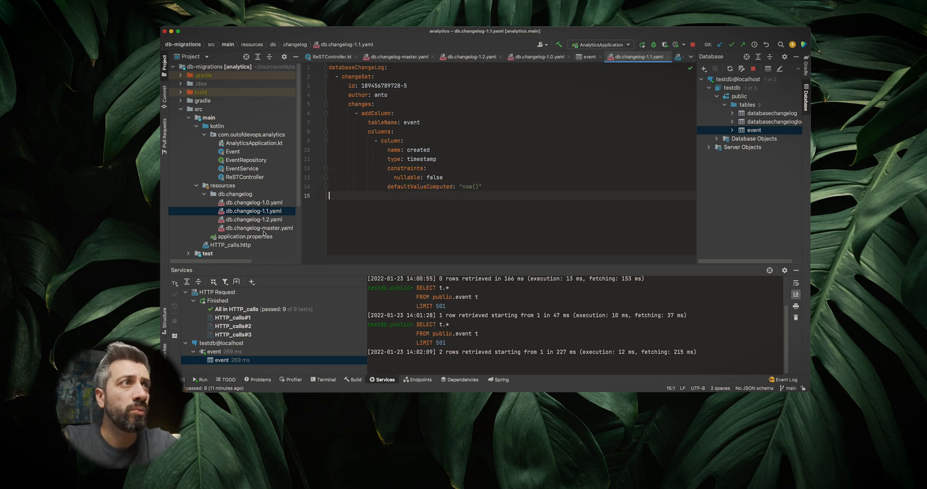
pyautogui.click(259, 228)
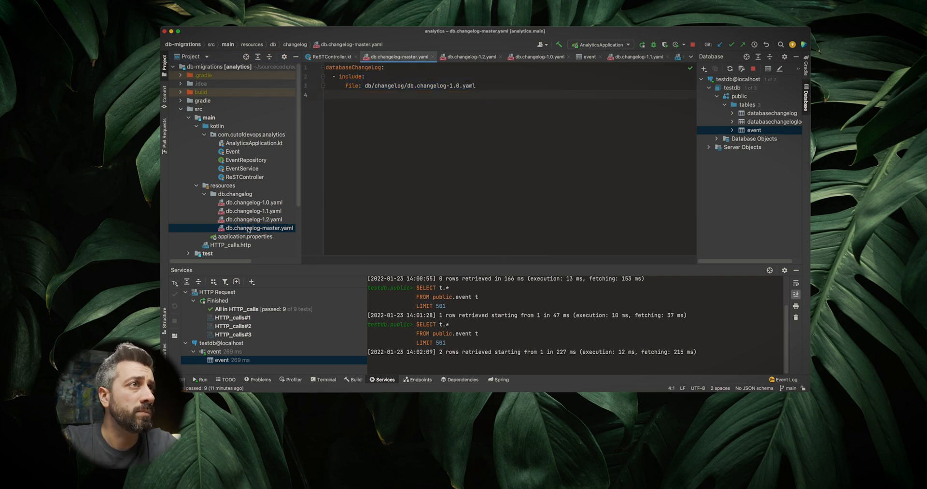
# Select all text in db.changelog-master.yaml to begin adding the 1.1 include
pyautogui.press('cmd+a')
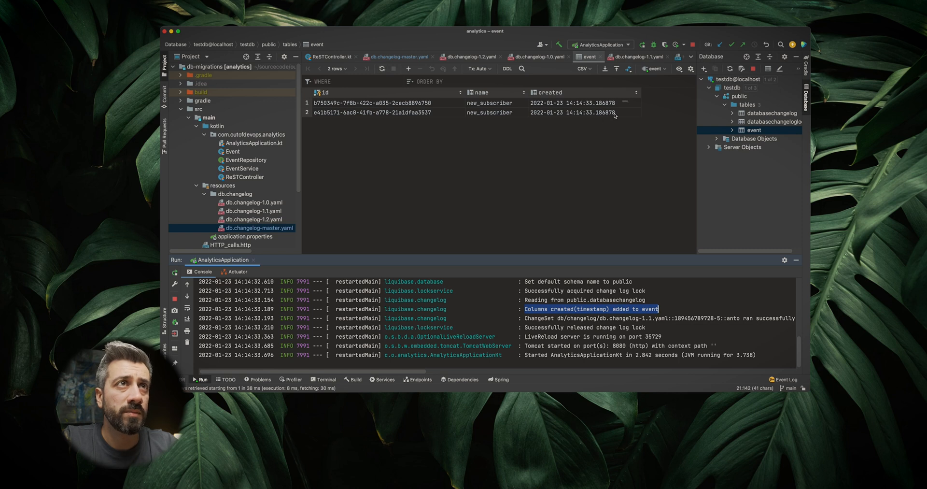
pyautogui.moveTo(653, 99)
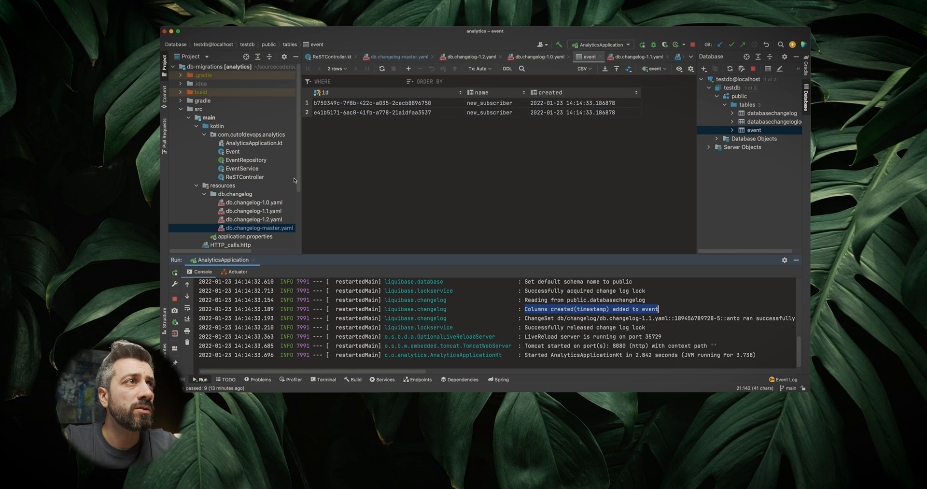
# Return to the HTTP request results to create a third new_subscriber event
pyautogui.click(231, 244)
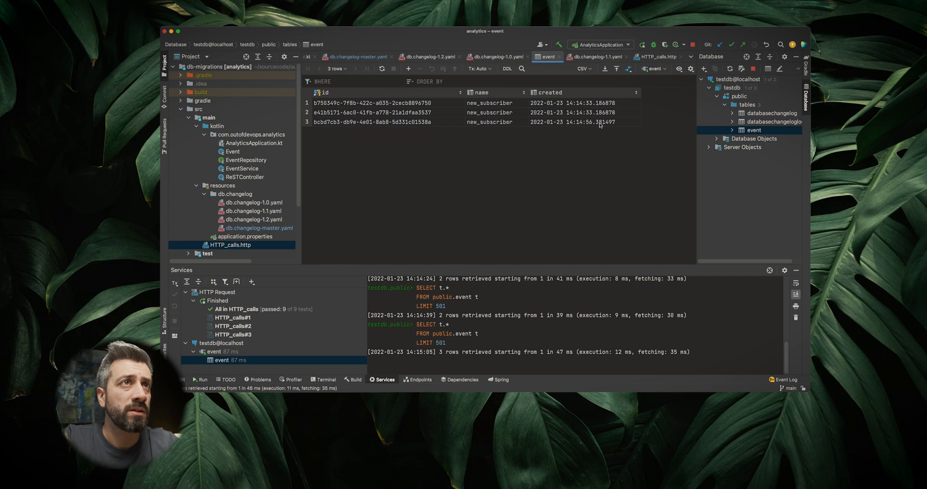
pyautogui.moveTo(511, 124)
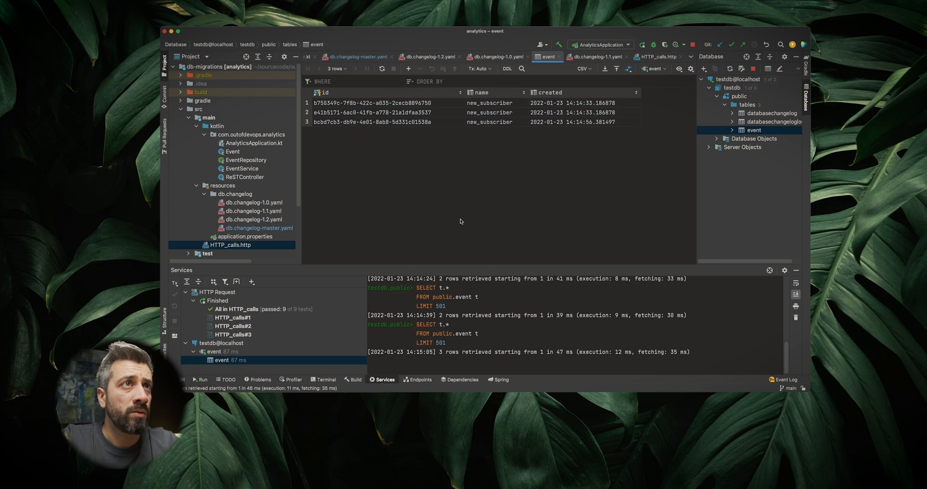
pyautogui.moveTo(597, 261)
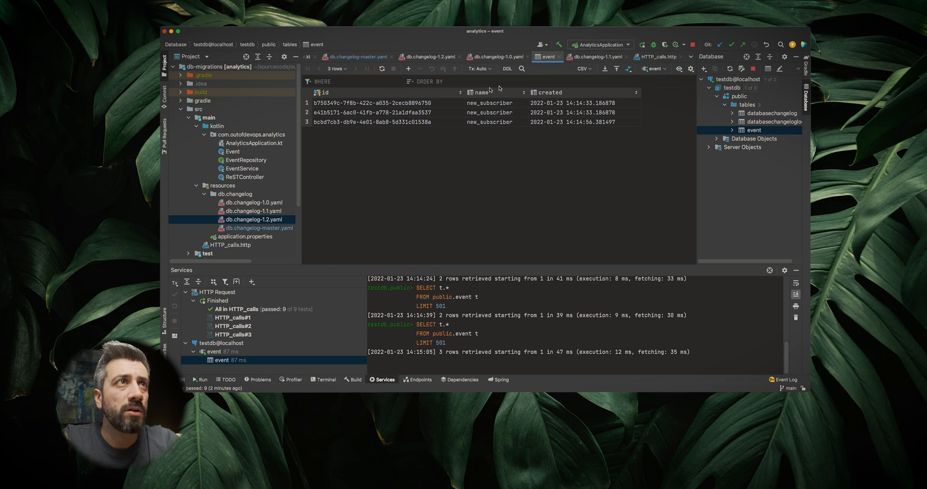
# Open db.changelog-1.2.yaml, which renames the event table's name column to type
pyautogui.click(429, 57)
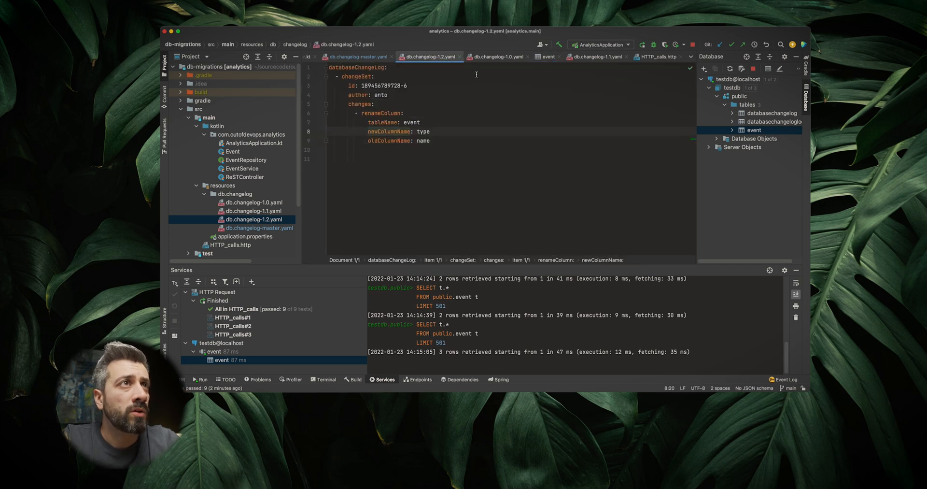
pyautogui.moveTo(369, 113); pyautogui.dragTo(431, 141)
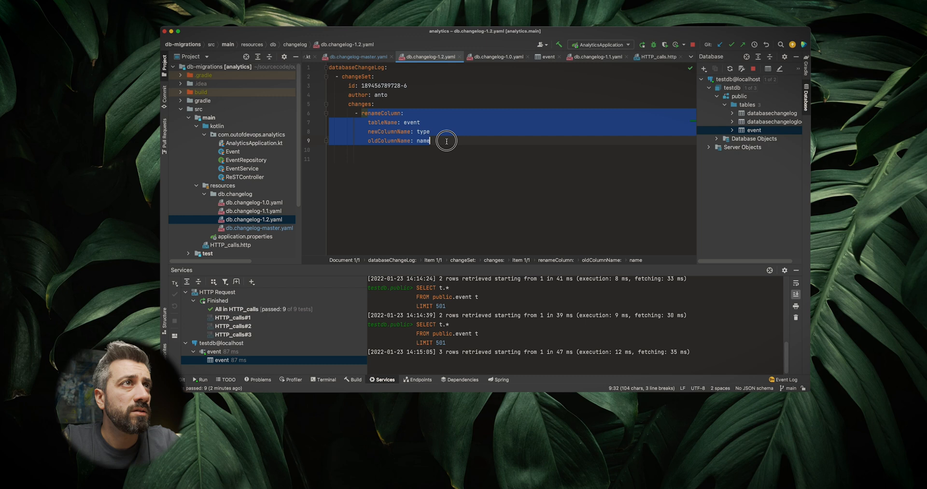
pyautogui.click(381, 141)
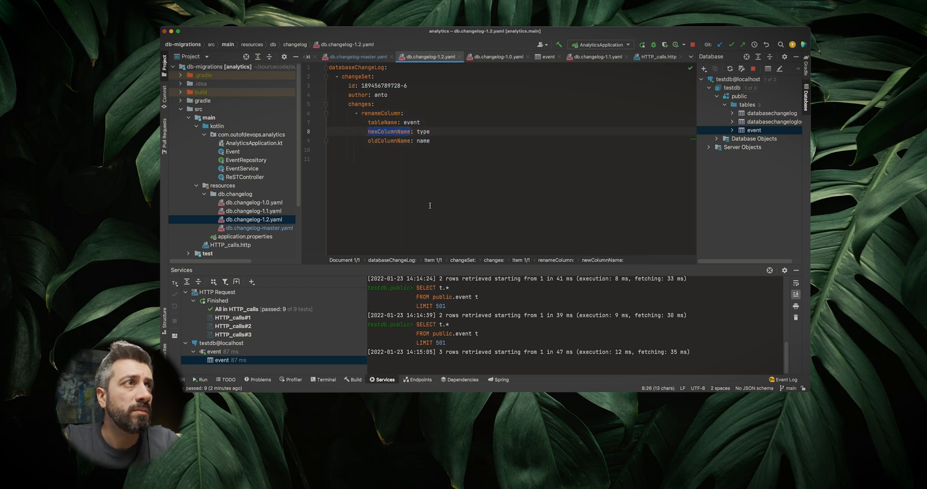
# Open db.changelog-master.yaml and select its include entries for changelogs 1.0 and 1.1
pyautogui.click(355, 56)
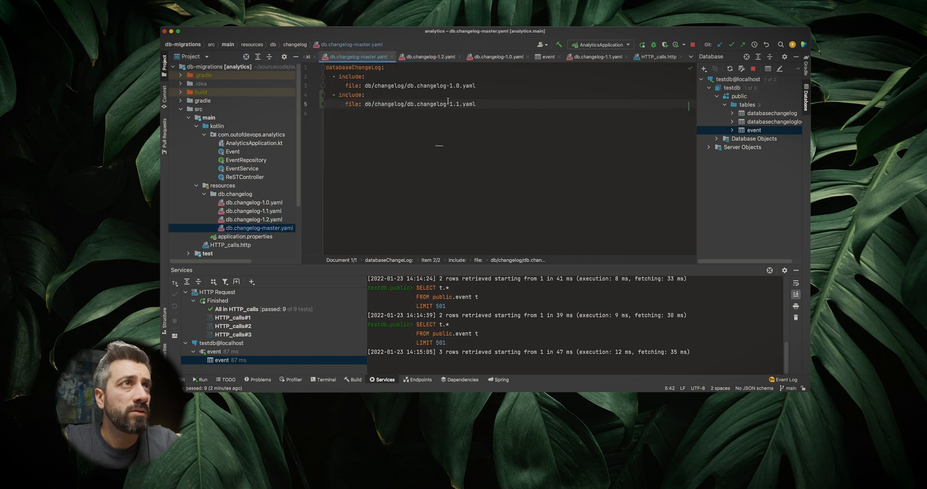
pyautogui.moveTo(474, 85); pyautogui.dragTo(476, 103)
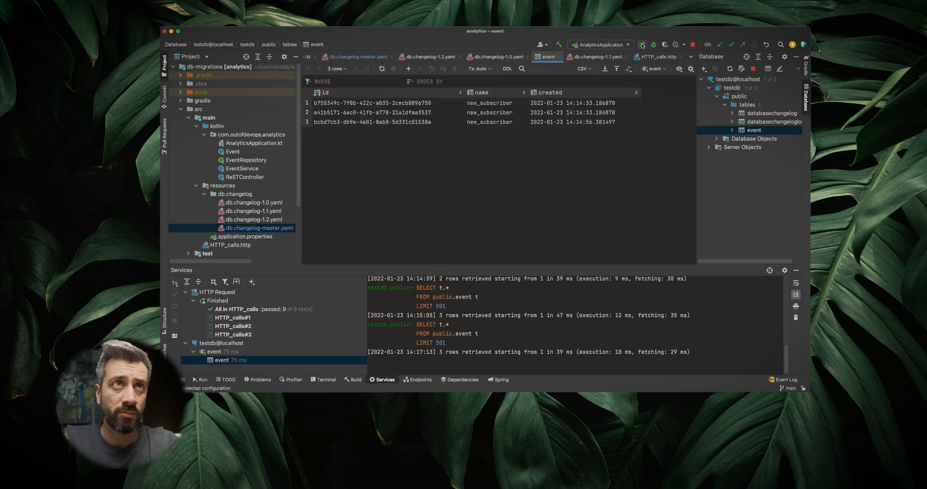
# Stop and rerun the app, refresh the event table showing type, then switch to HTTP_calls.http
pyautogui.click(642, 45)
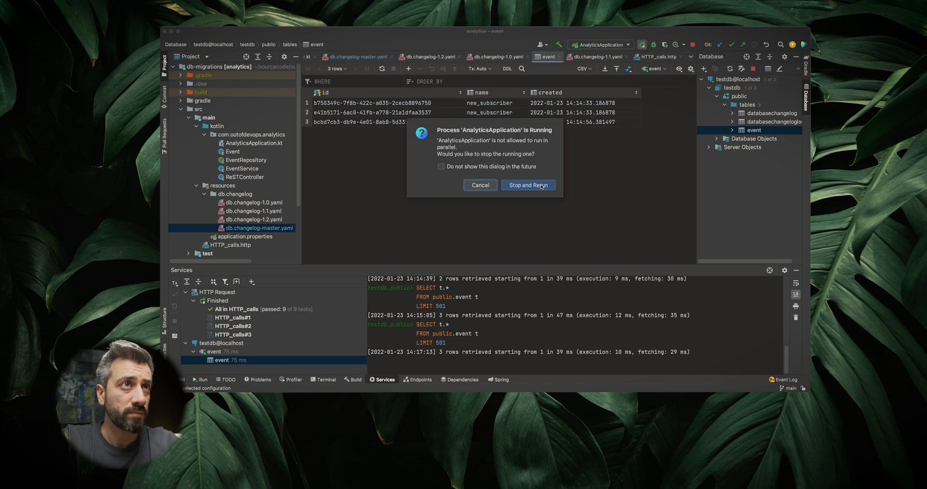
pyautogui.click(527, 185)
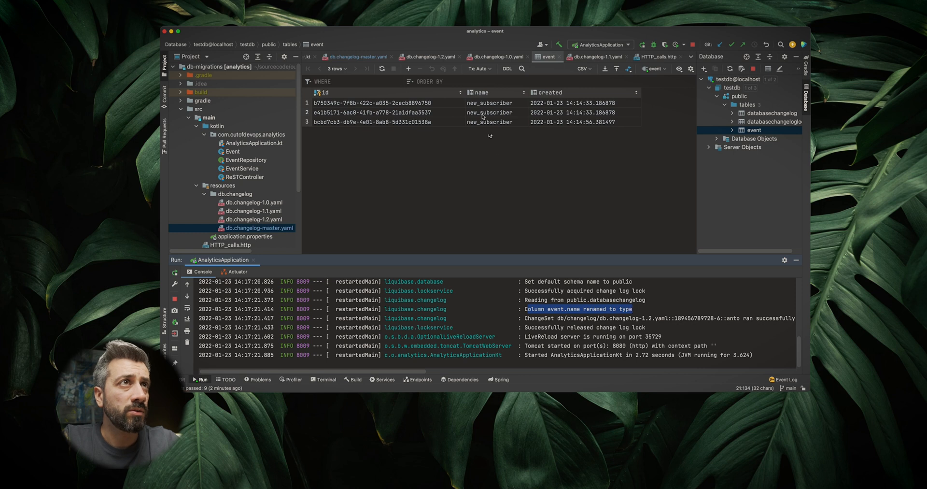
pyautogui.moveTo(382, 69)
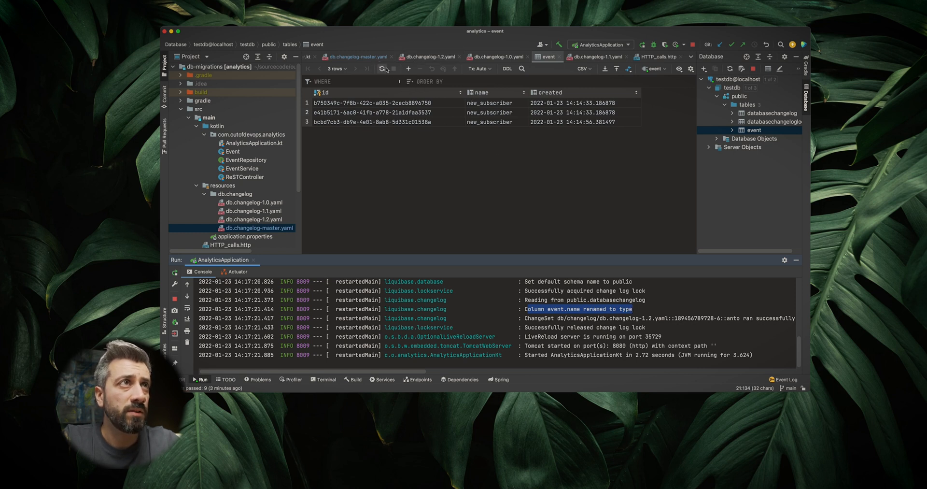
pyautogui.click(383, 68)
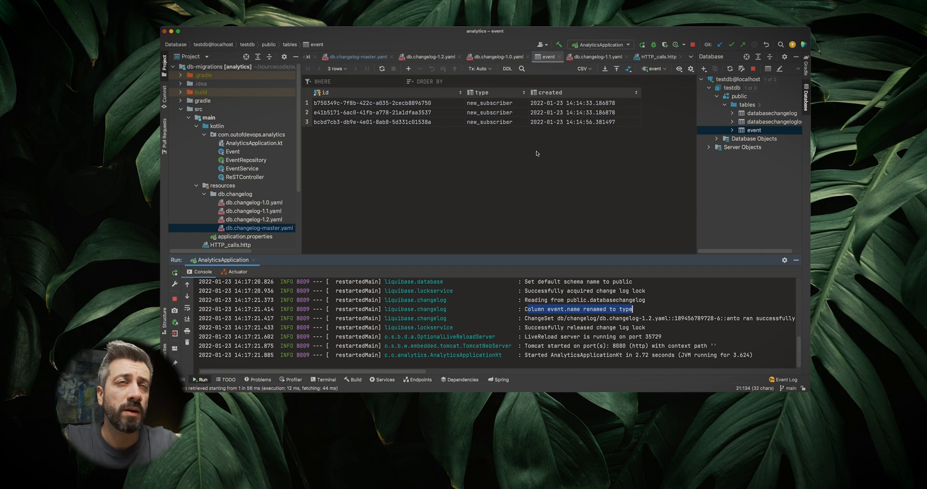
pyautogui.moveTo(395, 339)
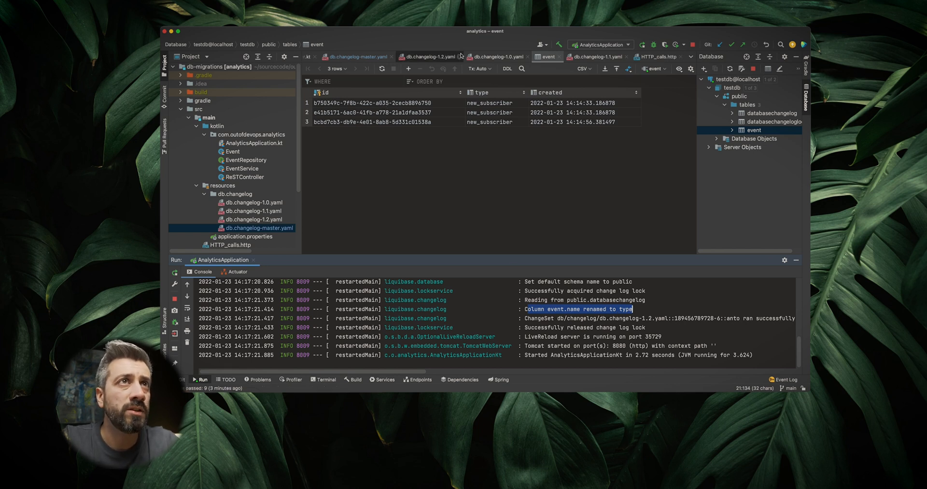
pyautogui.click(658, 57)
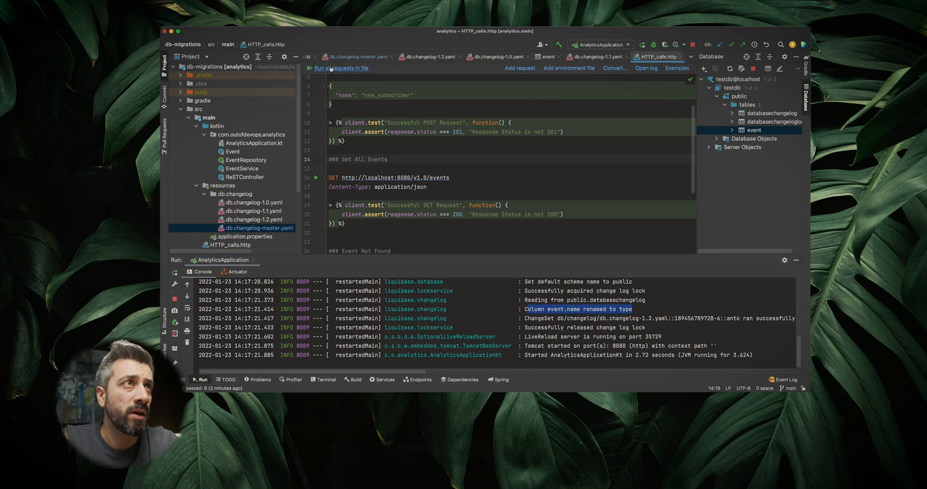